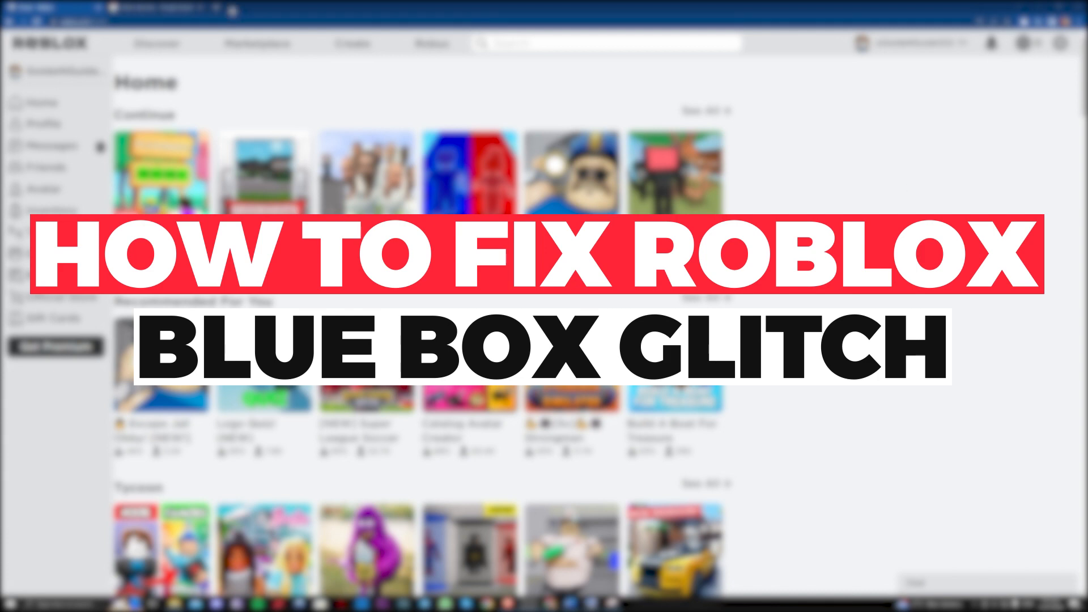
Preview the 'How to Fix Blue Box Glitch in Roblox - Full Guide' video from the 'roblox blue box' image results.
{"action": "left_click", "coordinate": [153, 6]}
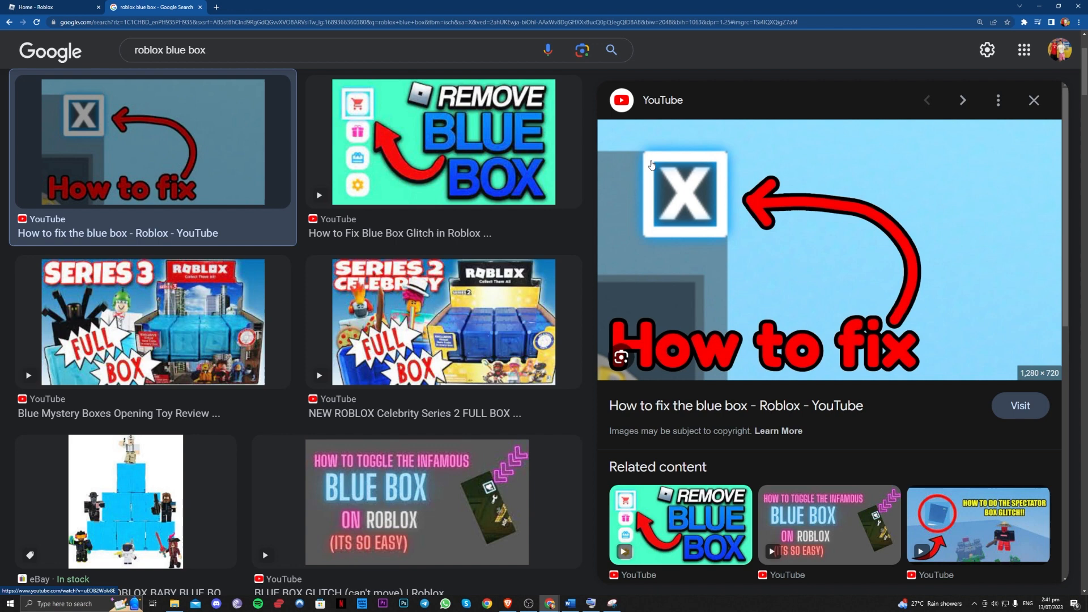
{"action": "mouse_move", "coordinate": [678, 221]}
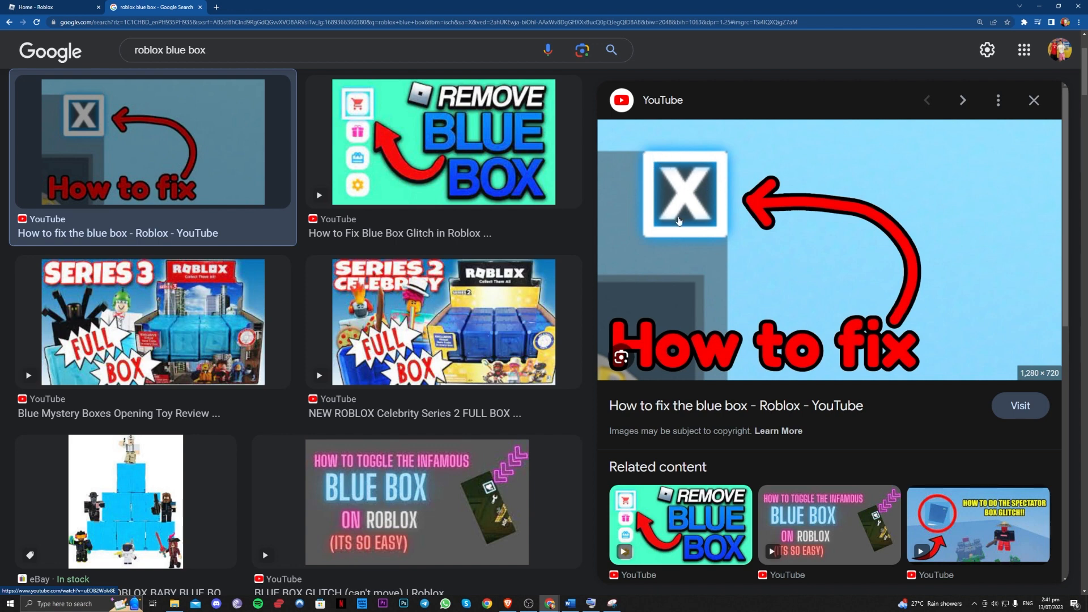
{"action": "mouse_move", "coordinate": [710, 221]}
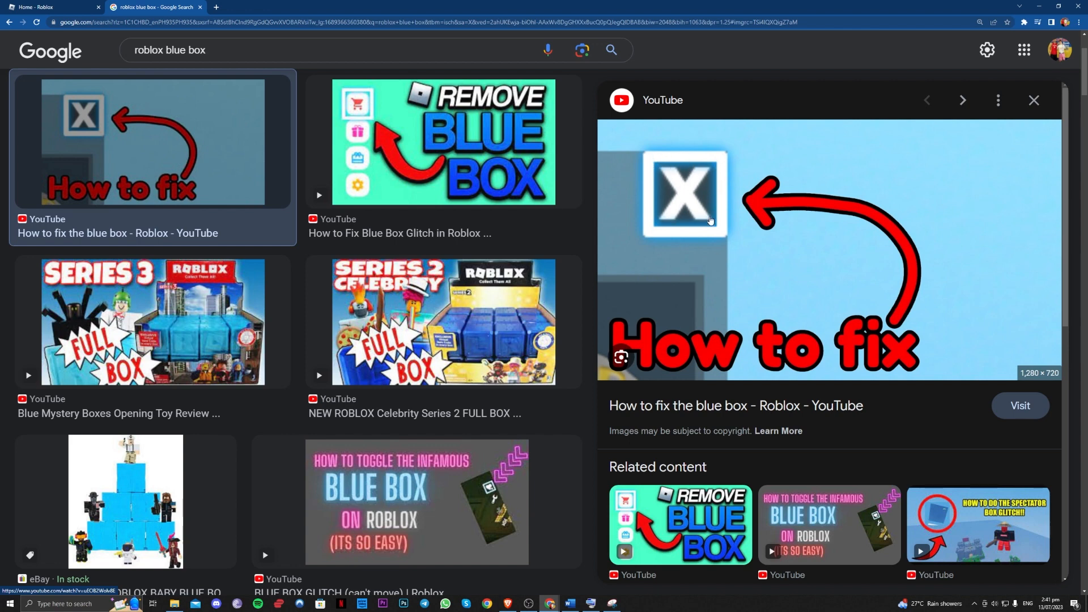
{"action": "mouse_move", "coordinate": [490, 179]}
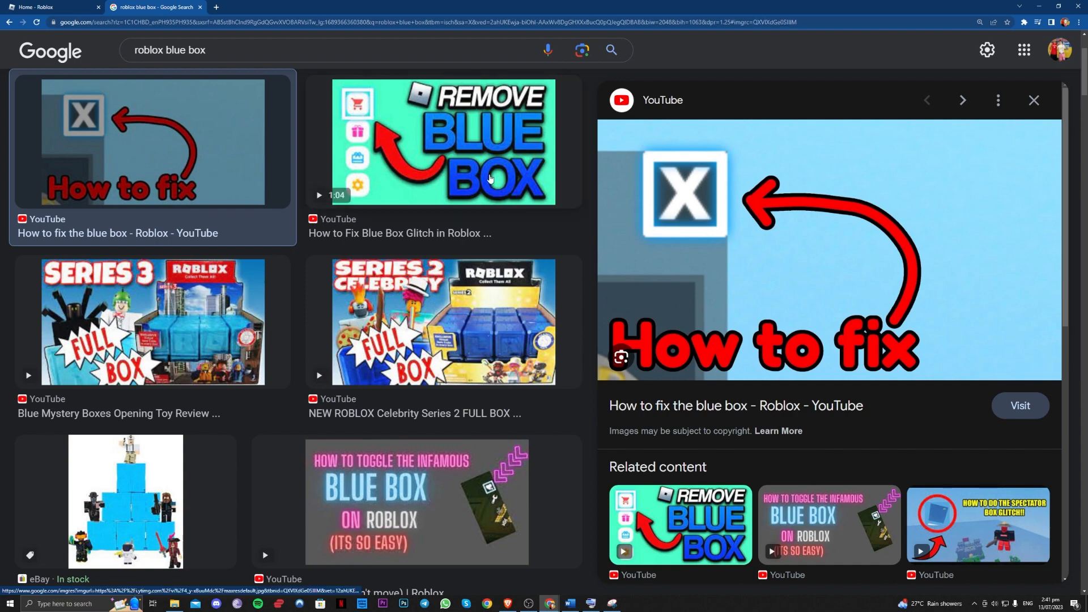
{"action": "left_click", "coordinate": [443, 142]}
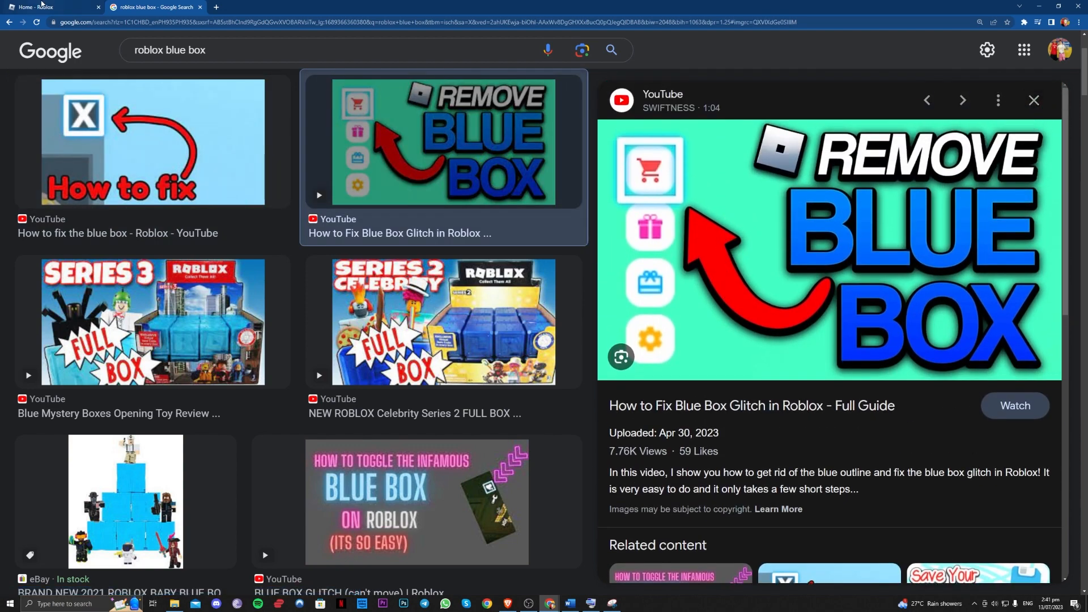
Return to the Roblox home page, point out the backslash key on the On-Screen Keyboard, then close it.
{"action": "left_click", "coordinate": [48, 7]}
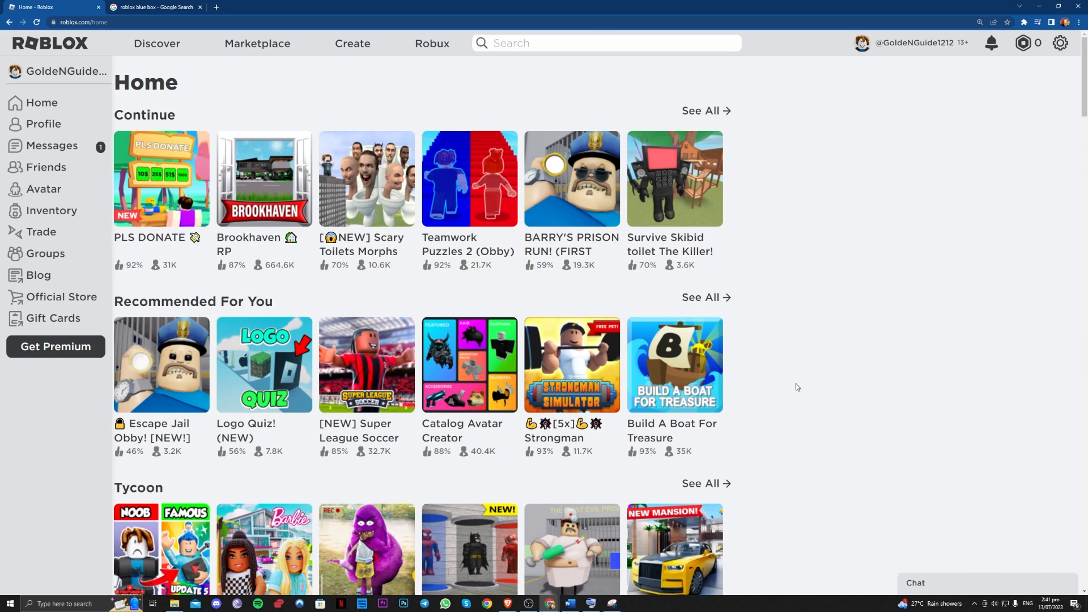
{"action": "mouse_move", "coordinate": [786, 375]}
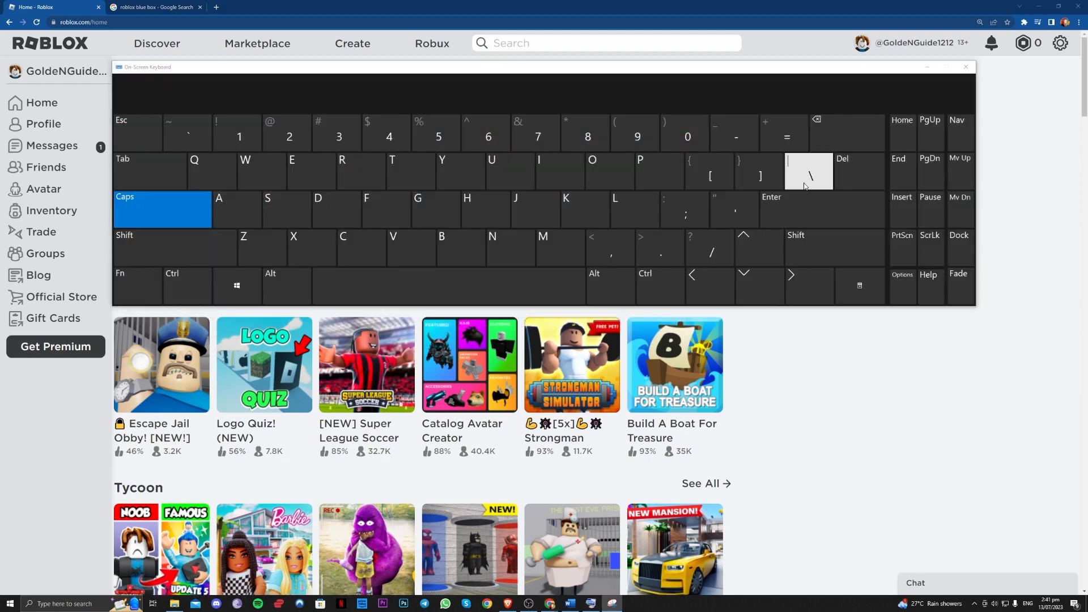
{"action": "mouse_move", "coordinate": [826, 178]}
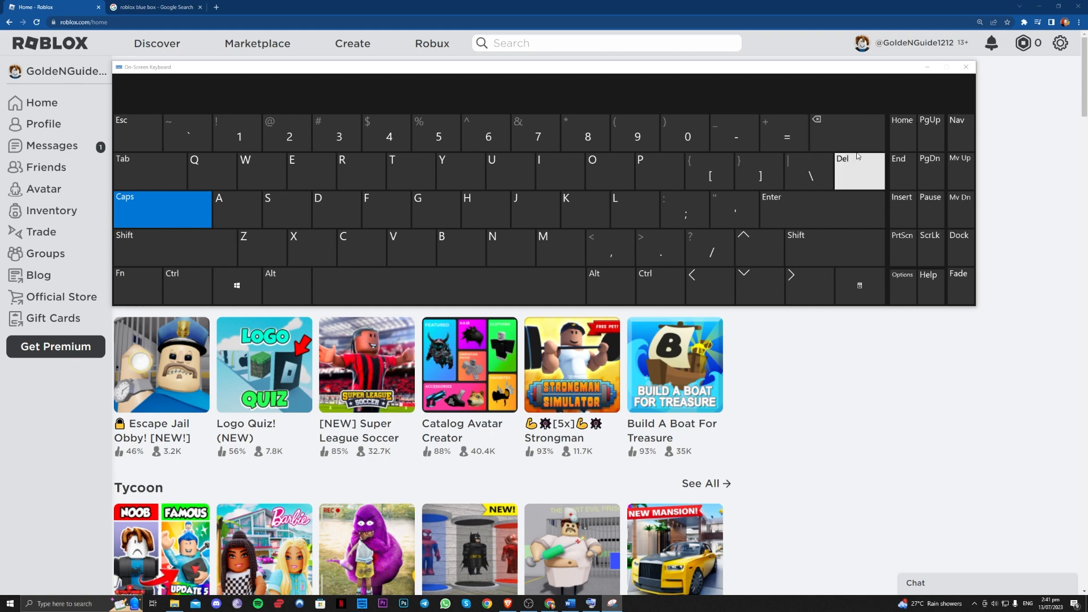
{"action": "mouse_move", "coordinate": [809, 174]}
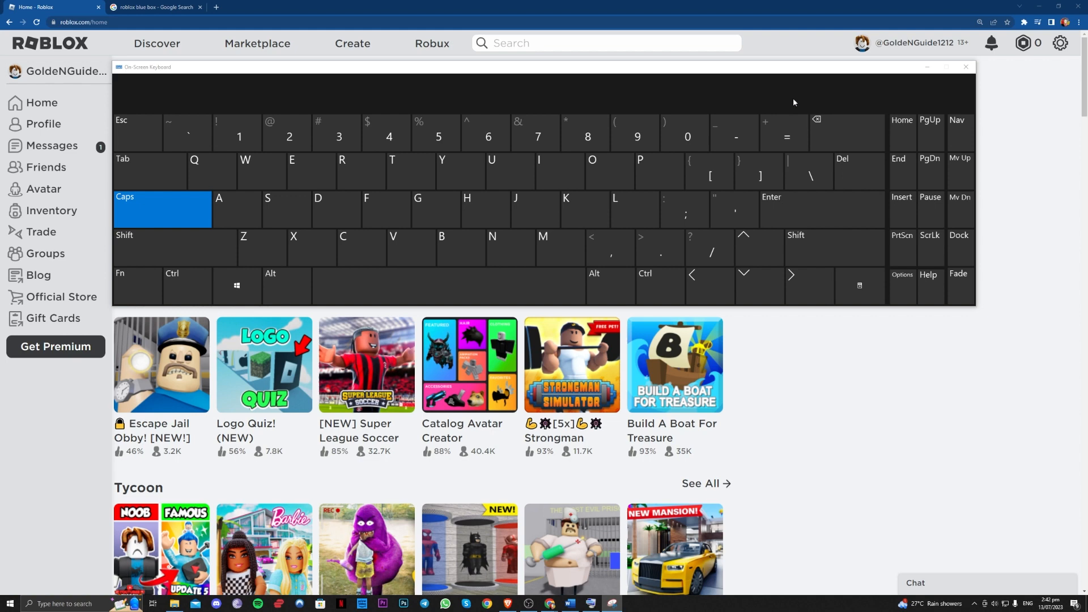
{"action": "left_click", "coordinate": [965, 66]}
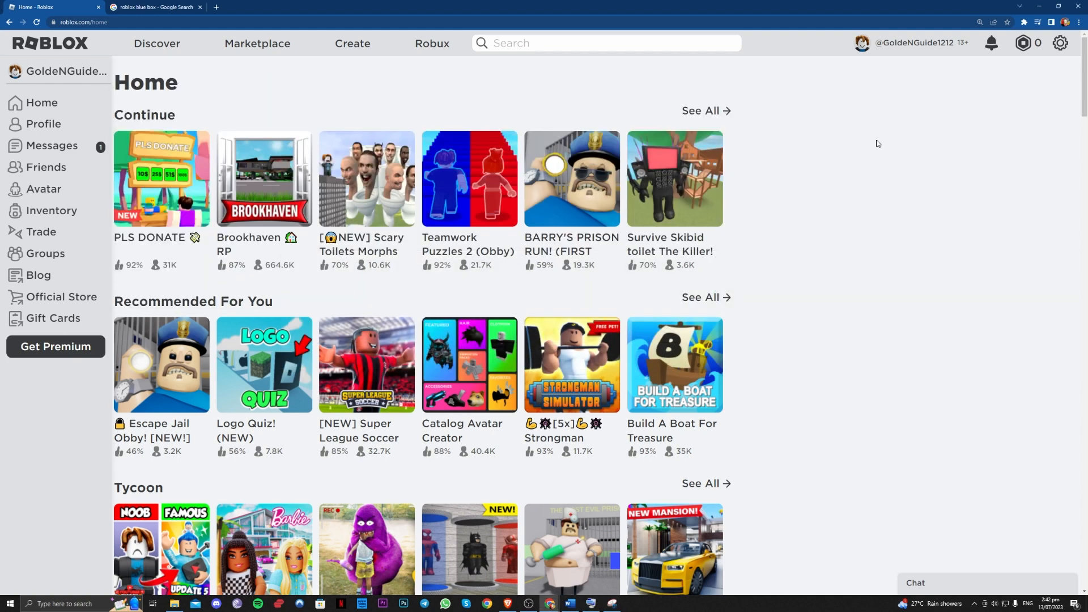
{"action": "mouse_move", "coordinate": [617, 603]}
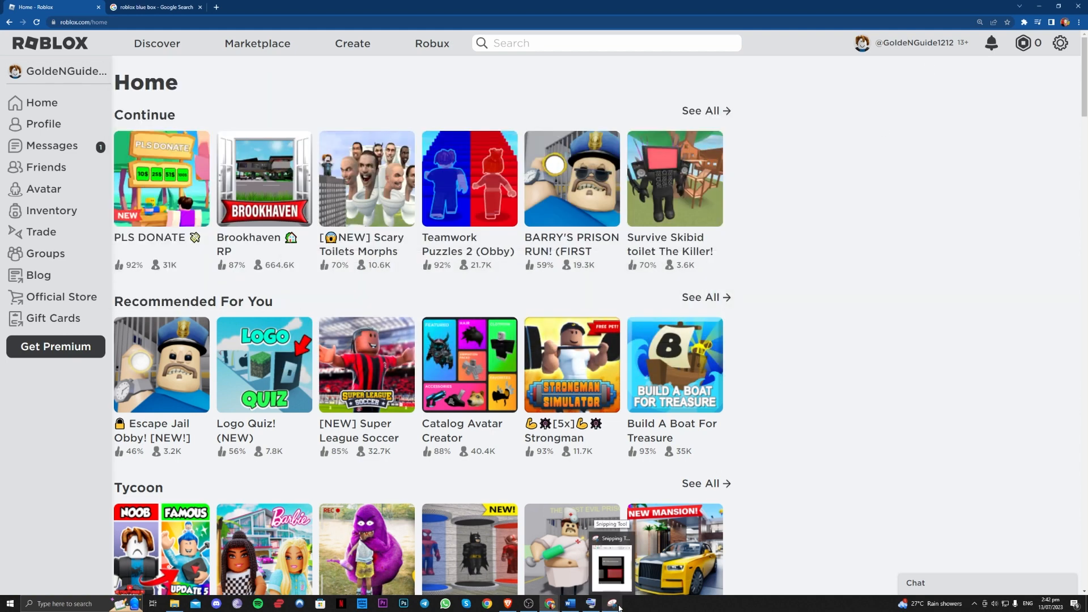
{"action": "left_click", "coordinate": [613, 603]}
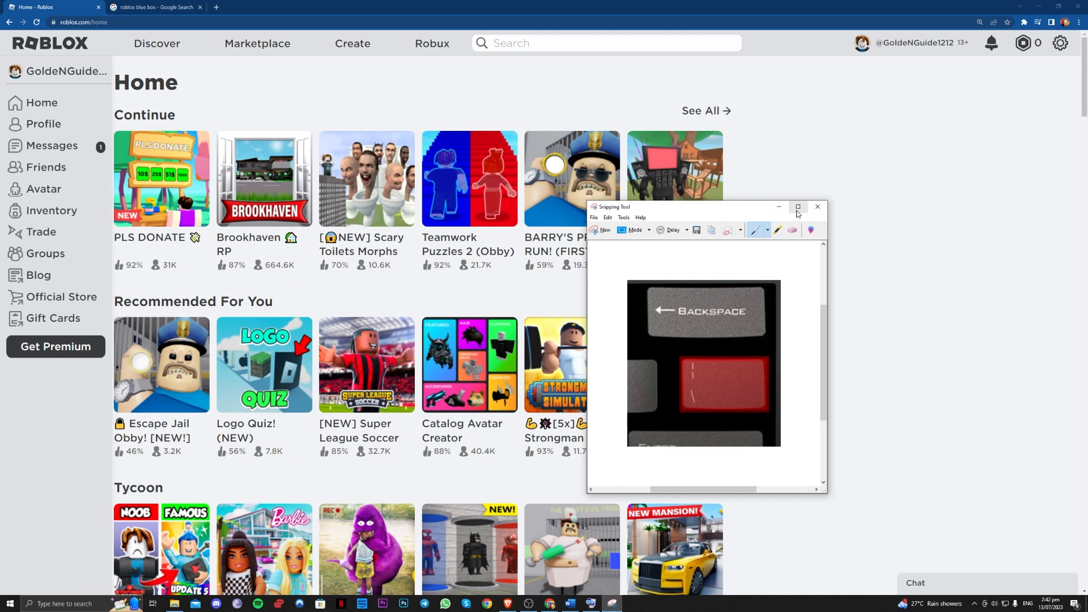
{"action": "left_click", "coordinate": [797, 207]}
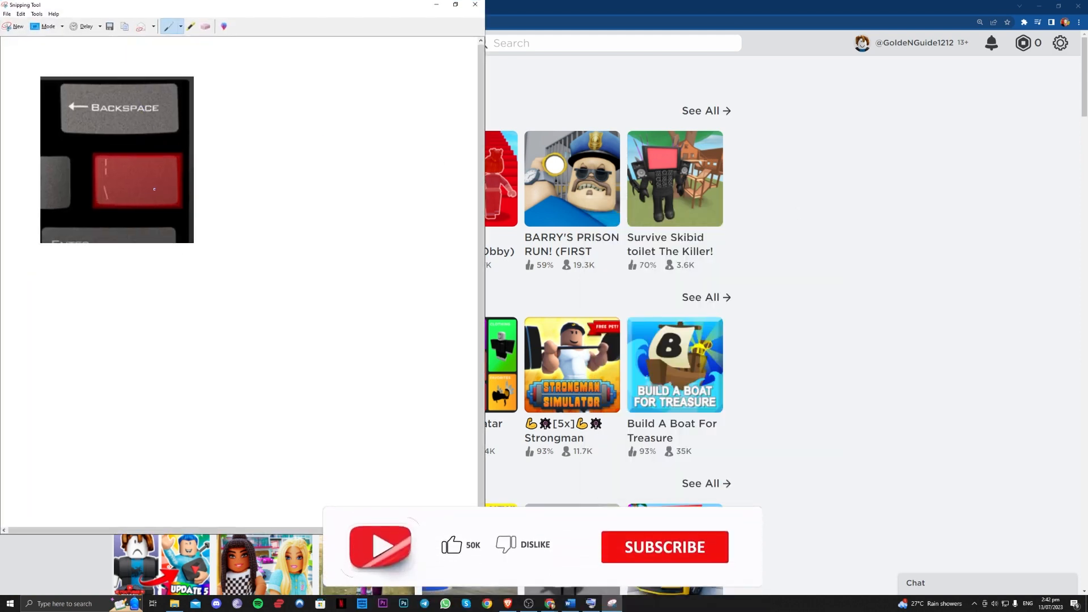
{"action": "mouse_move", "coordinate": [484, 552]}
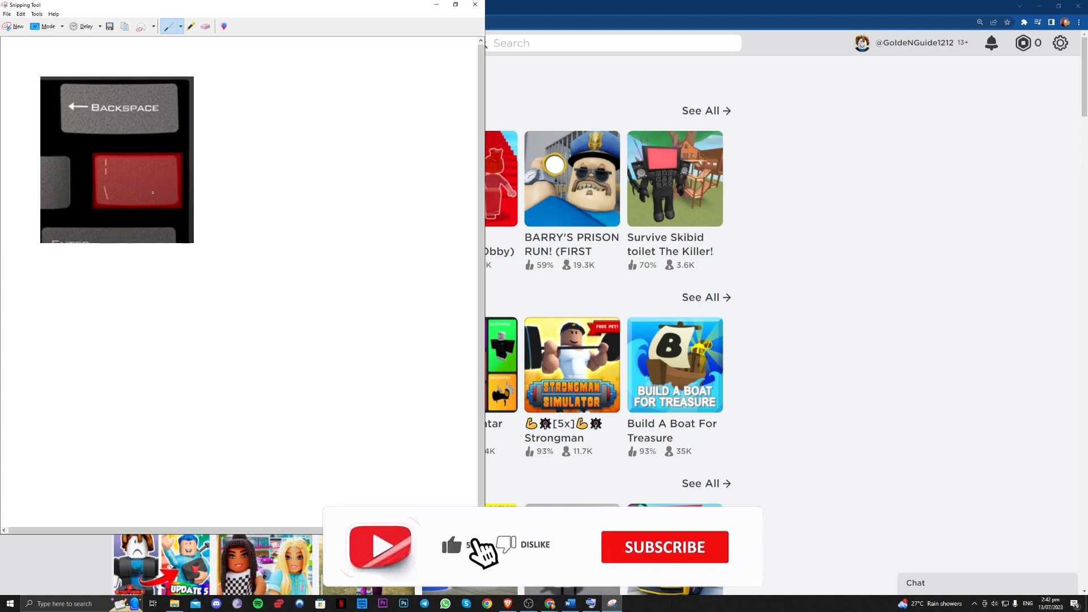
{"action": "left_click", "coordinate": [663, 546]}
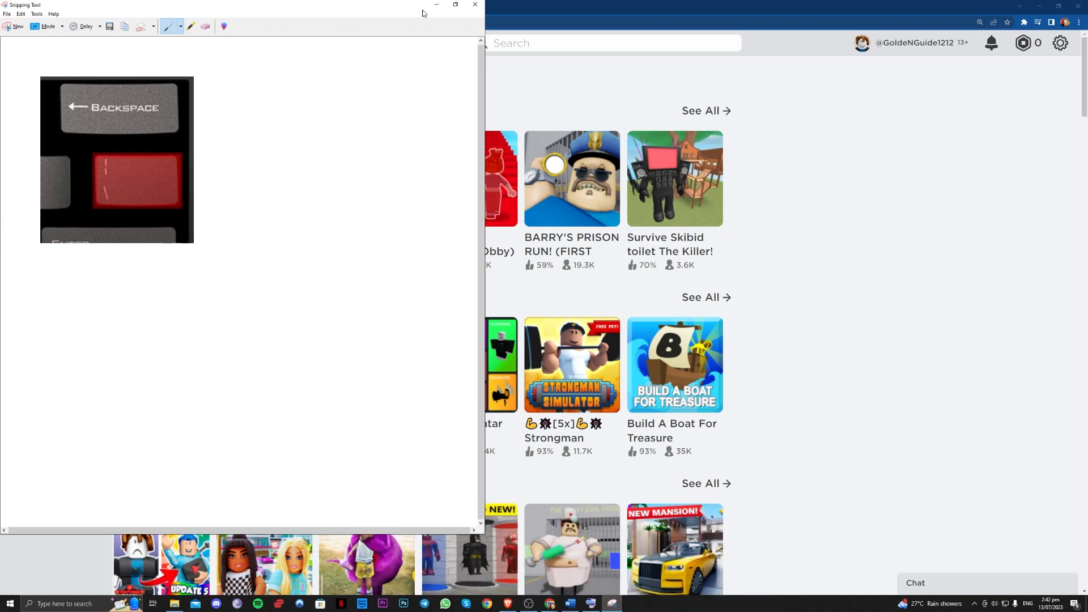
{"action": "left_click", "coordinate": [474, 5]}
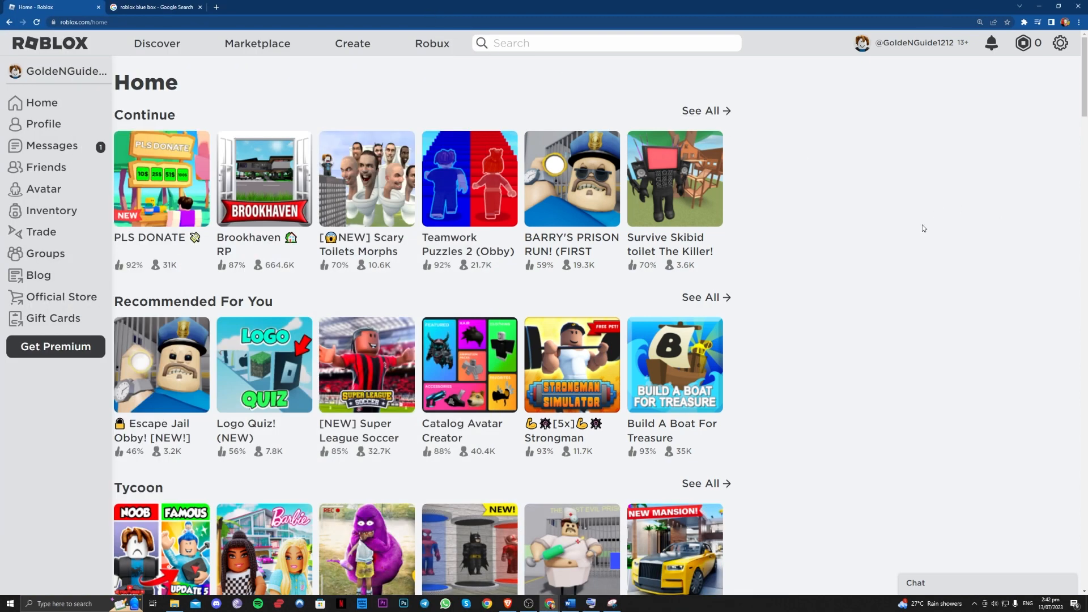